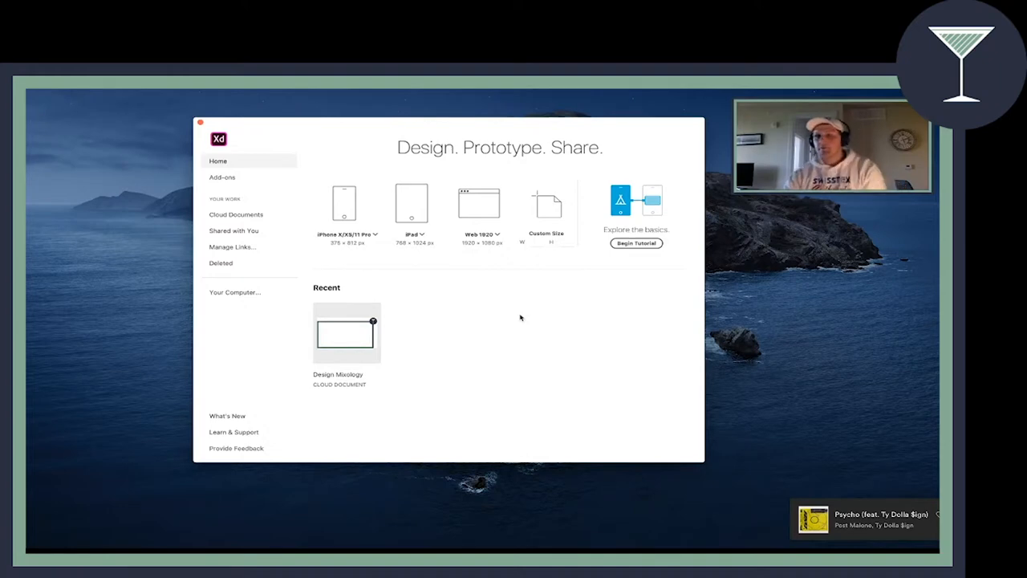
mouse_move(516, 286)
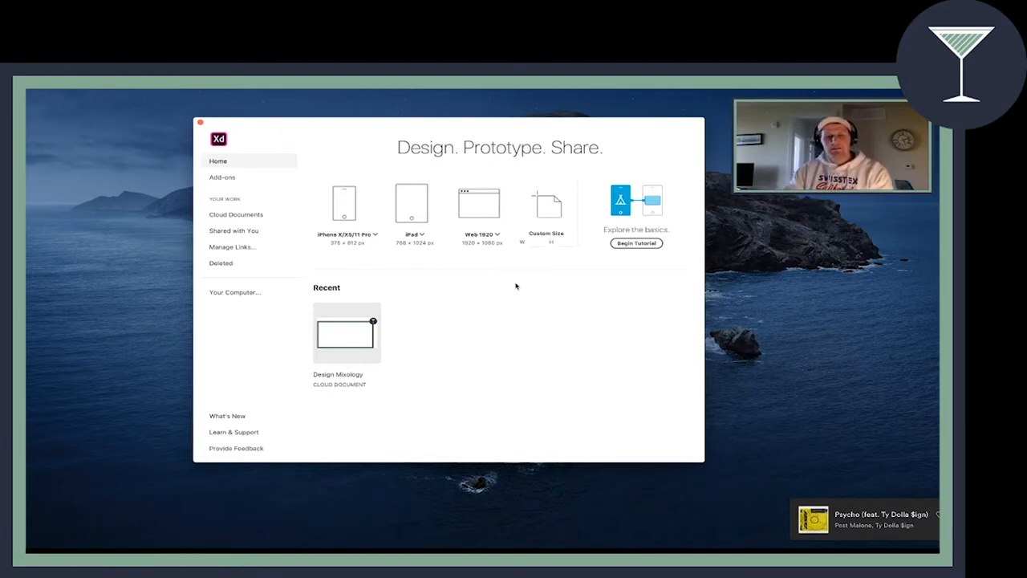
mouse_move(479, 281)
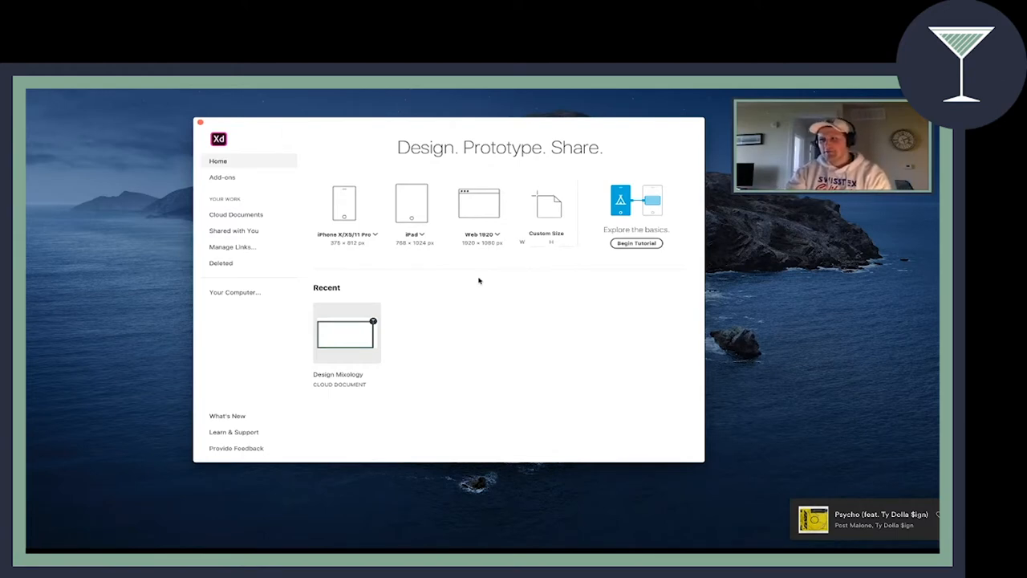
mouse_move(479, 203)
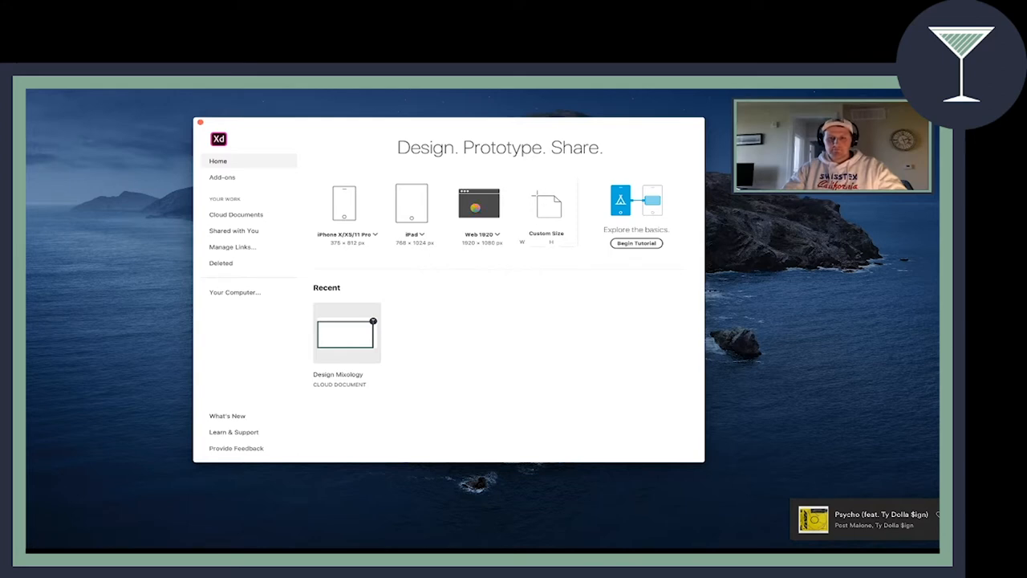
Create a Web 1920 document, then add iPad Pro 12.9in and iPhone XR/XS Max/11 artboards
click(479, 203)
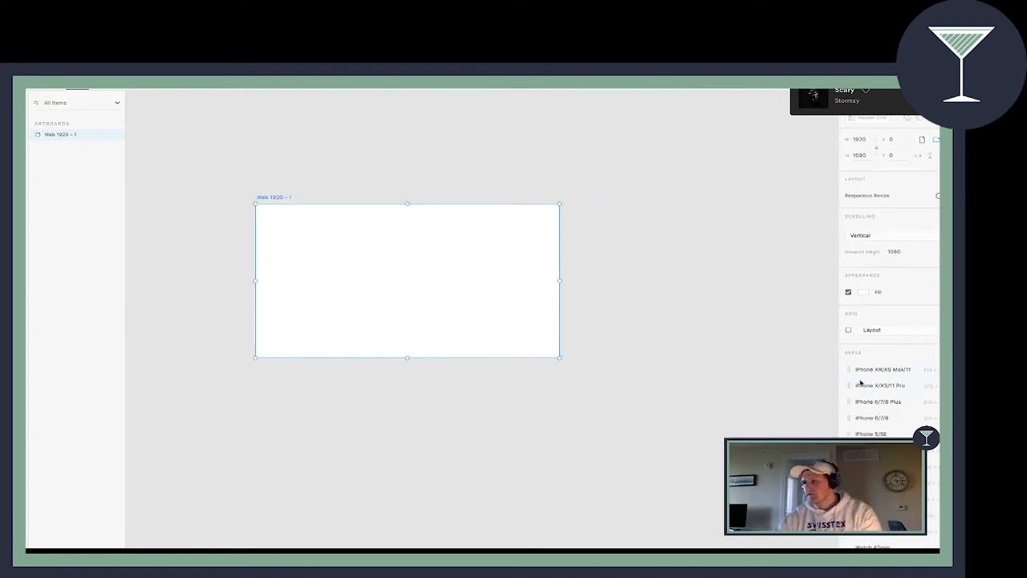
scroll(down, 3)
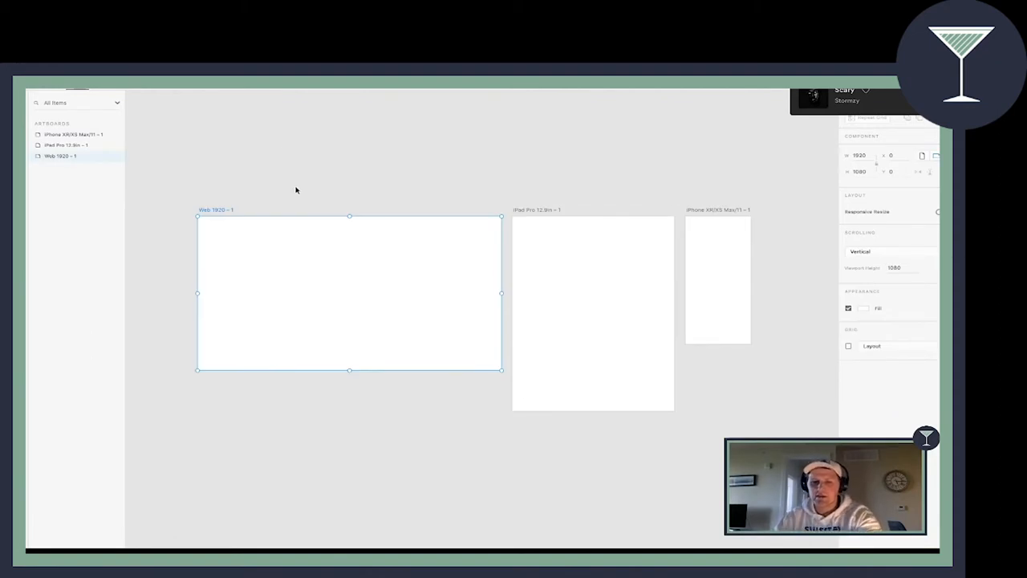
mouse_move(259, 255)
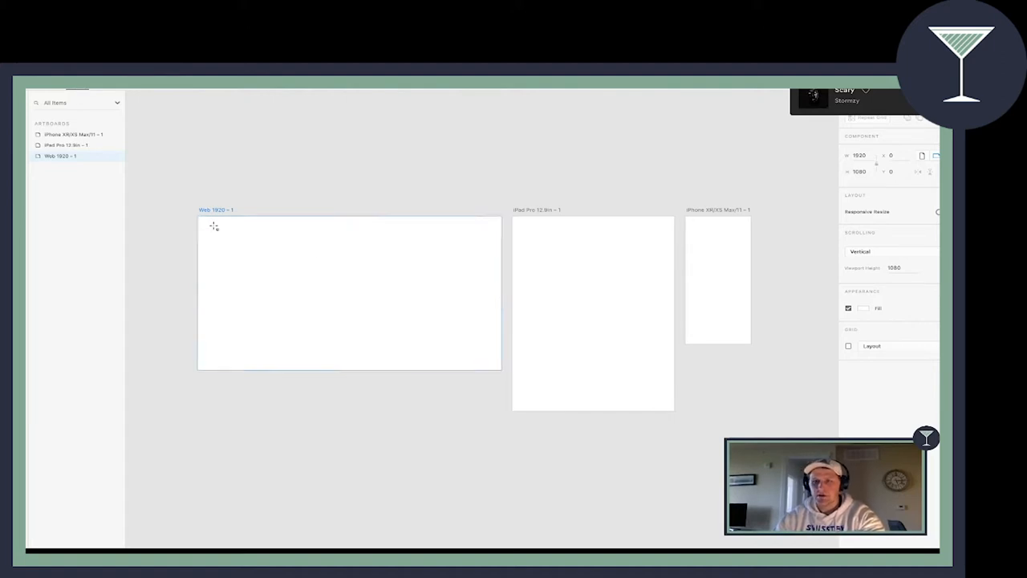
Draw a grey-filled logo rectangle at the web artboard's top-left
drag(208, 228, 337, 257)
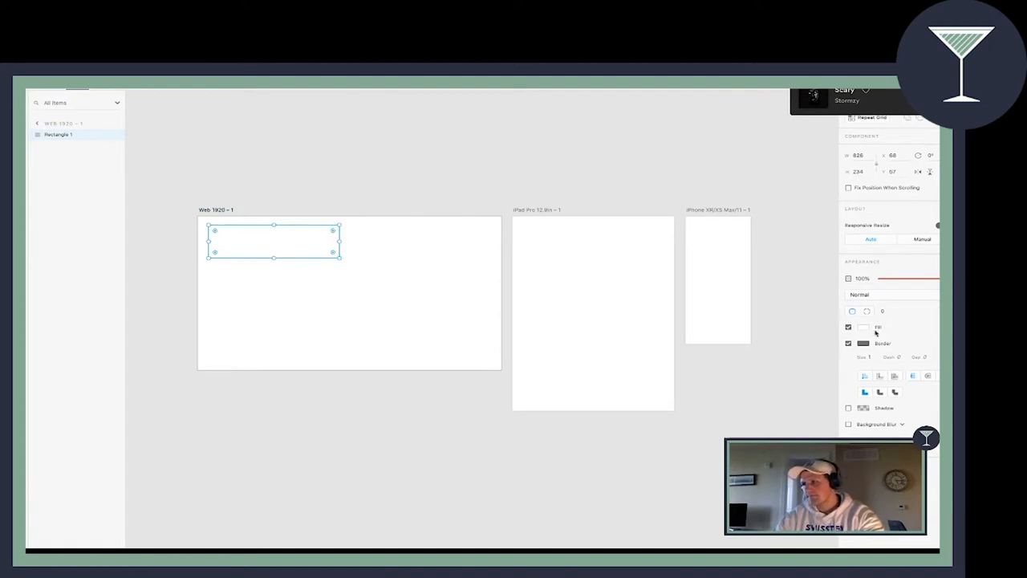
click(864, 327)
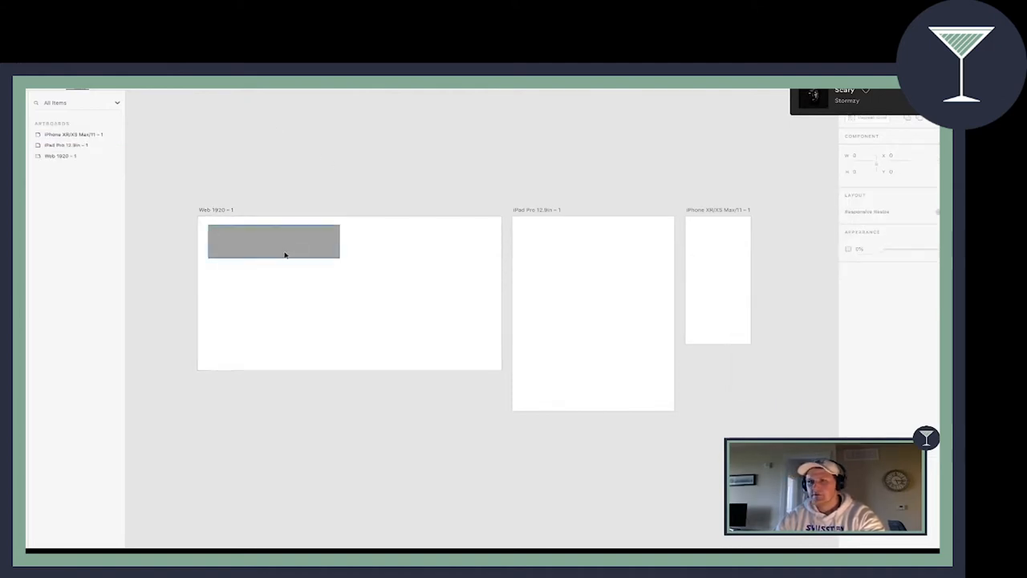
click(272, 241)
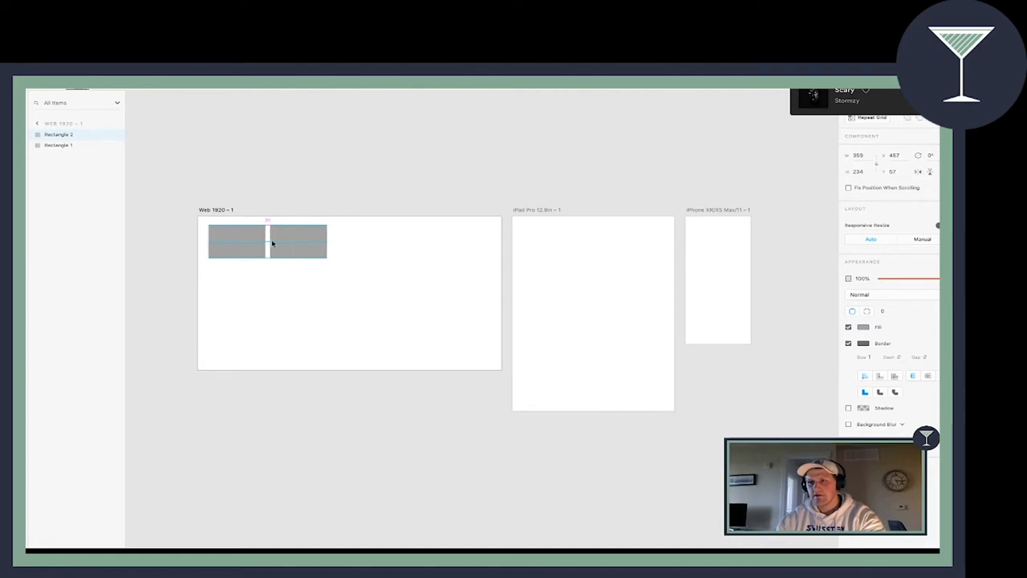
Copy the grey block to the right and widen it into the navigation bar
drag(328, 241, 426, 243)
text(1381)
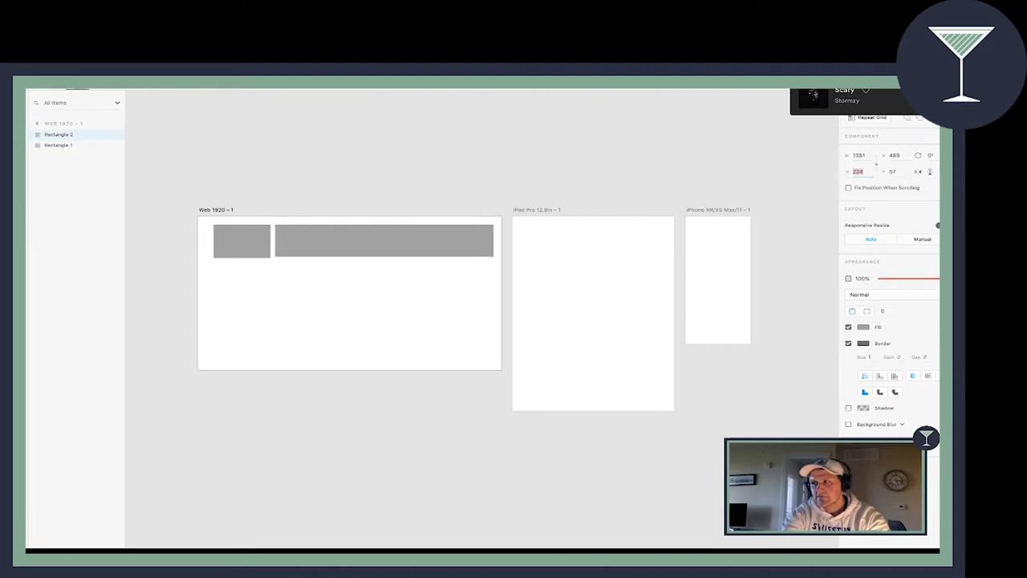
click(384, 241)
text(234)
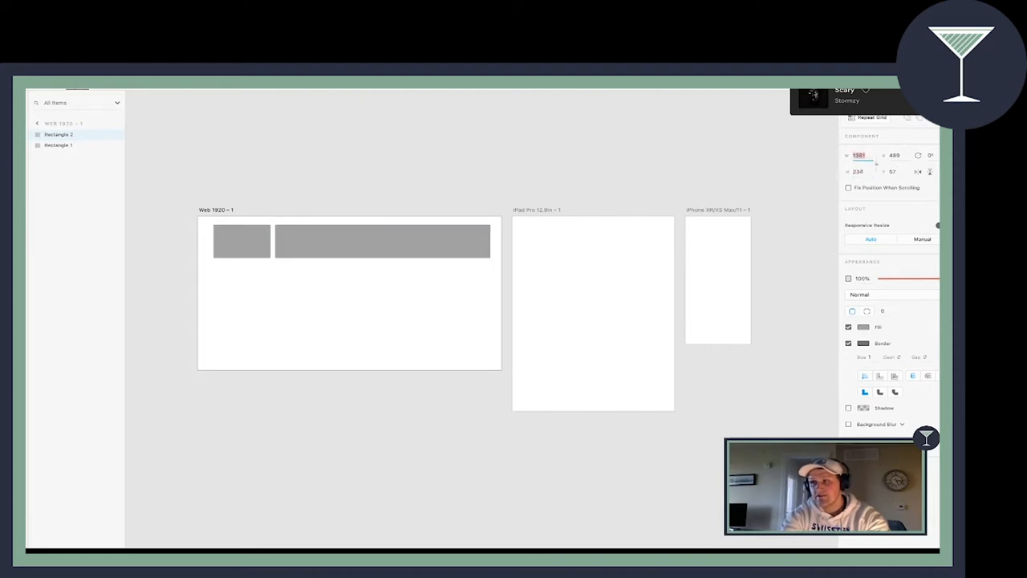
click(382, 241)
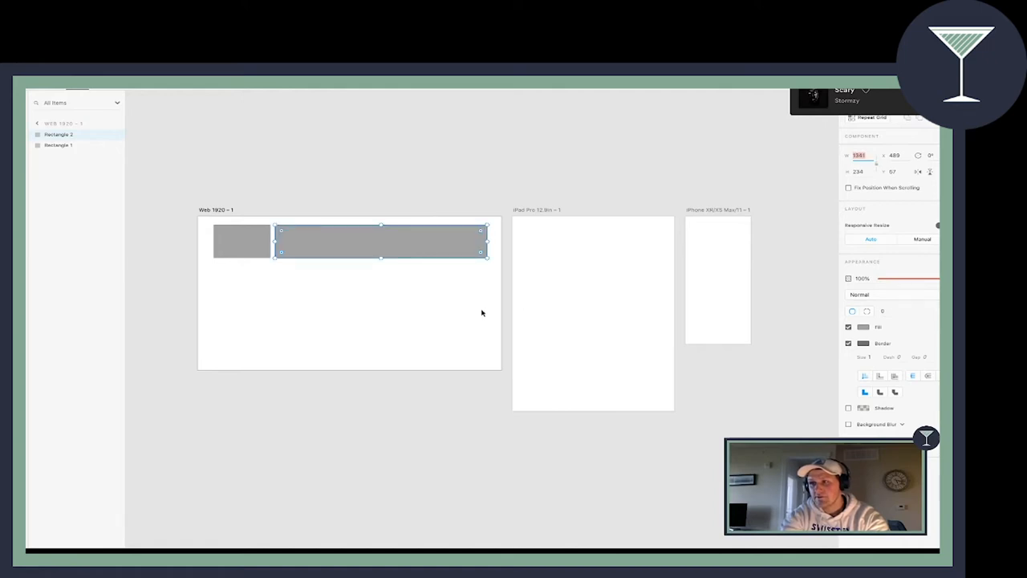
mouse_move(256, 212)
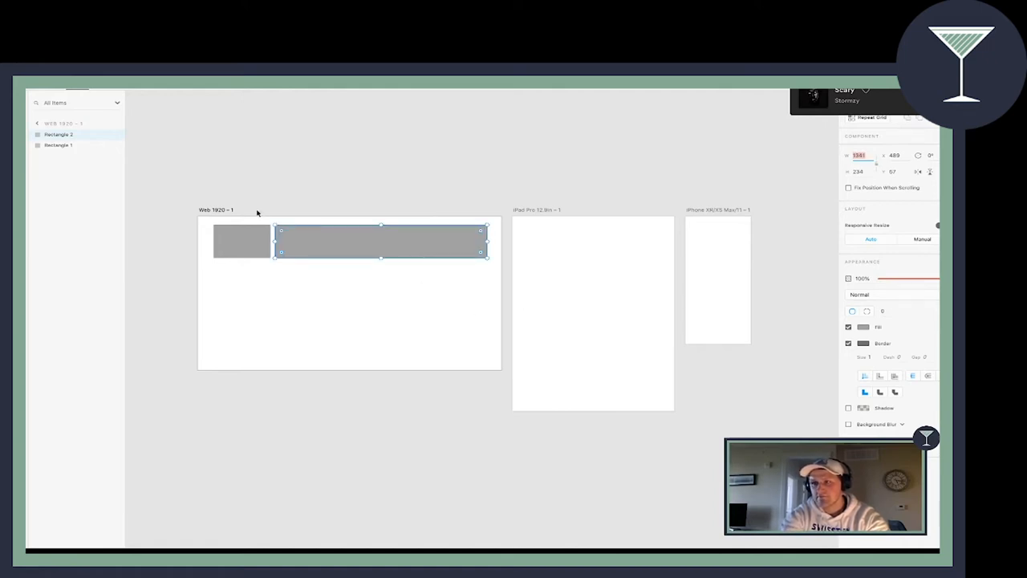
mouse_move(433, 175)
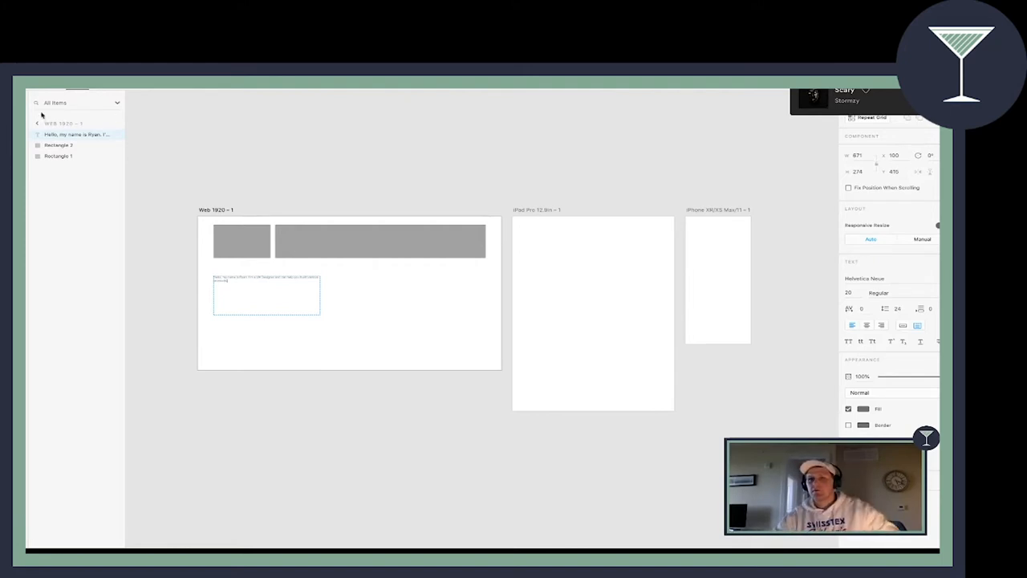
Set the intro text in a serif font, bold key words, and add 'and can help you build products.'
click(866, 278)
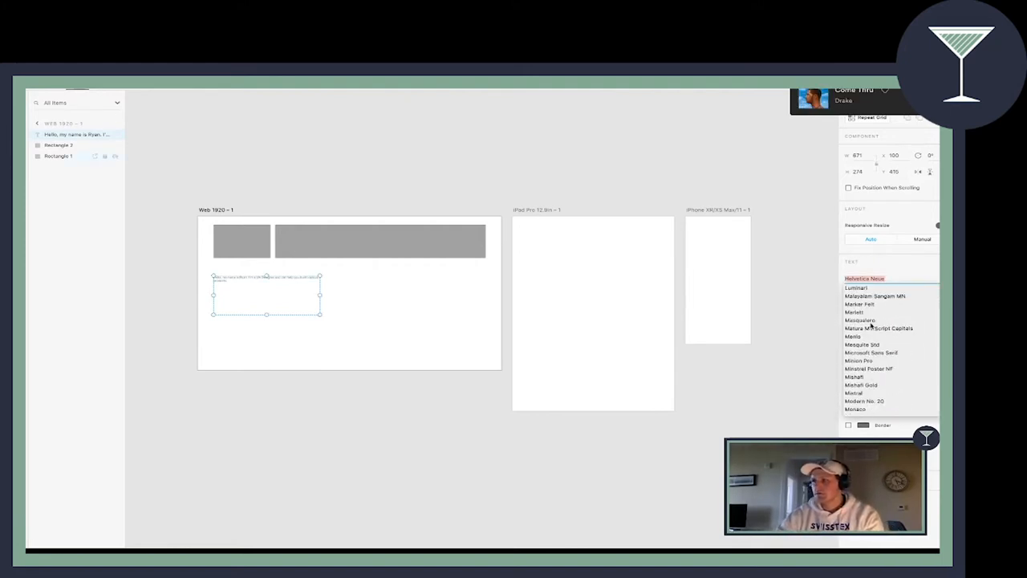
click(861, 320)
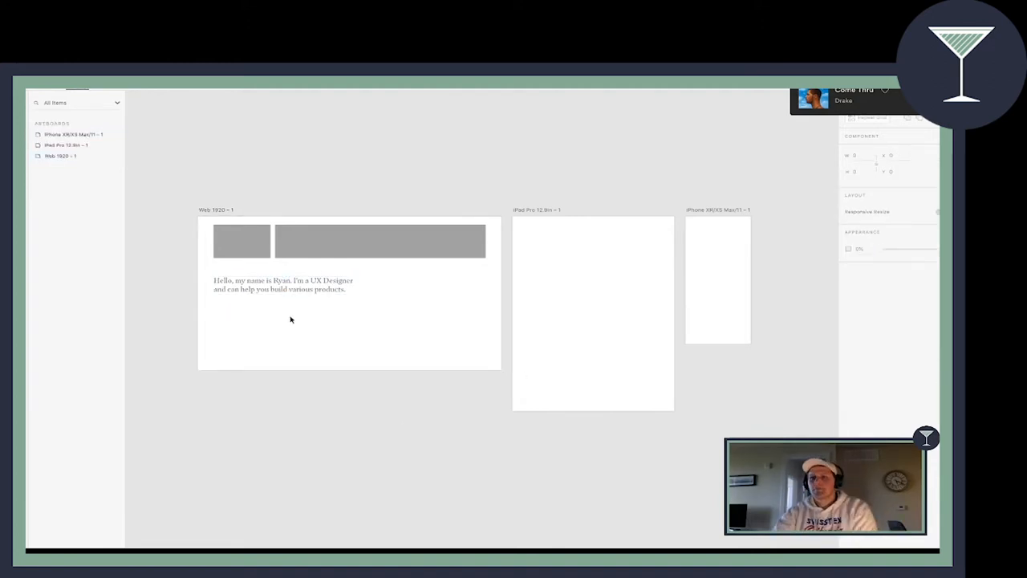
double_click(282, 280)
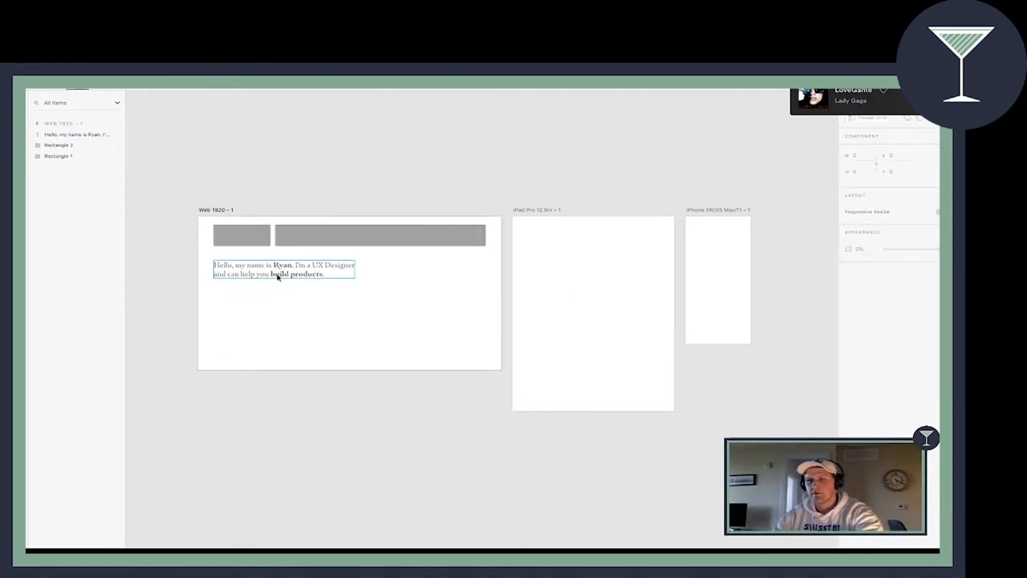
click(276, 299)
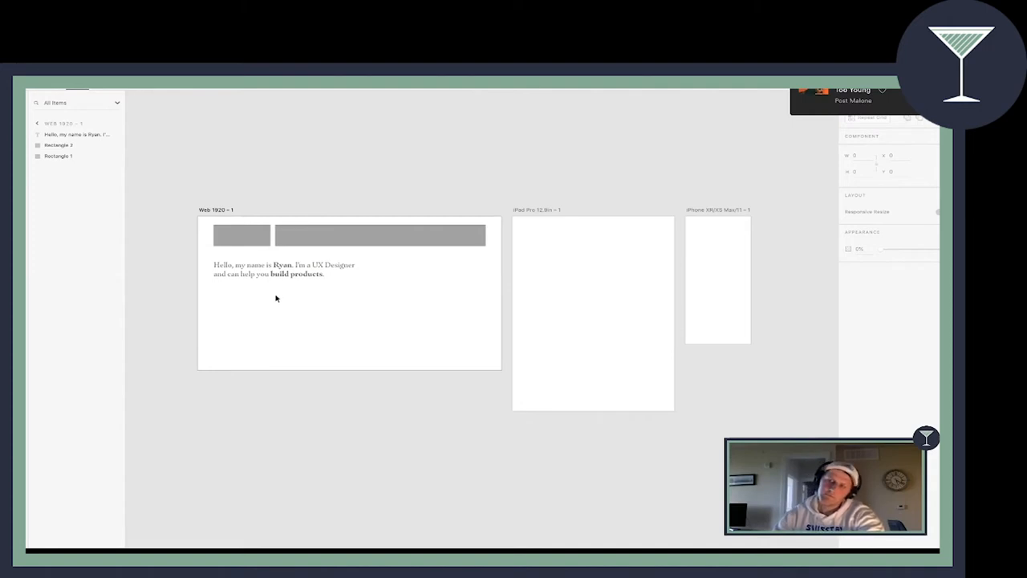
mouse_move(272, 309)
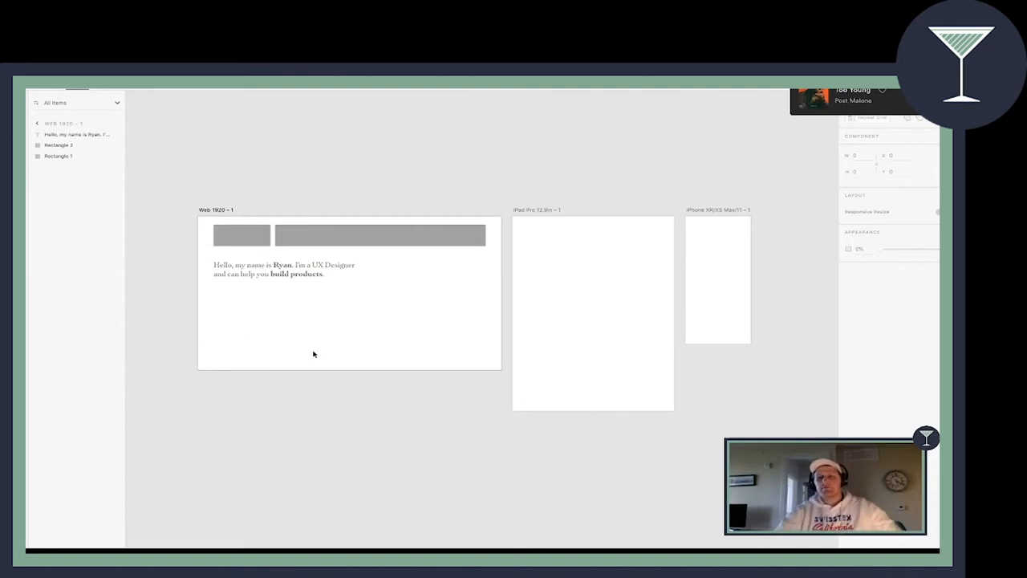
mouse_move(299, 276)
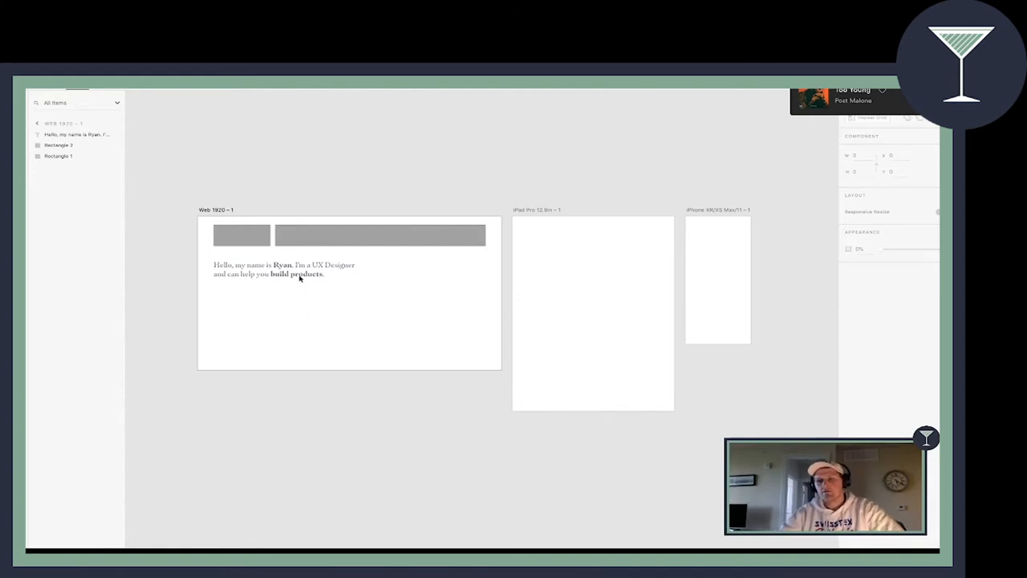
click(284, 269)
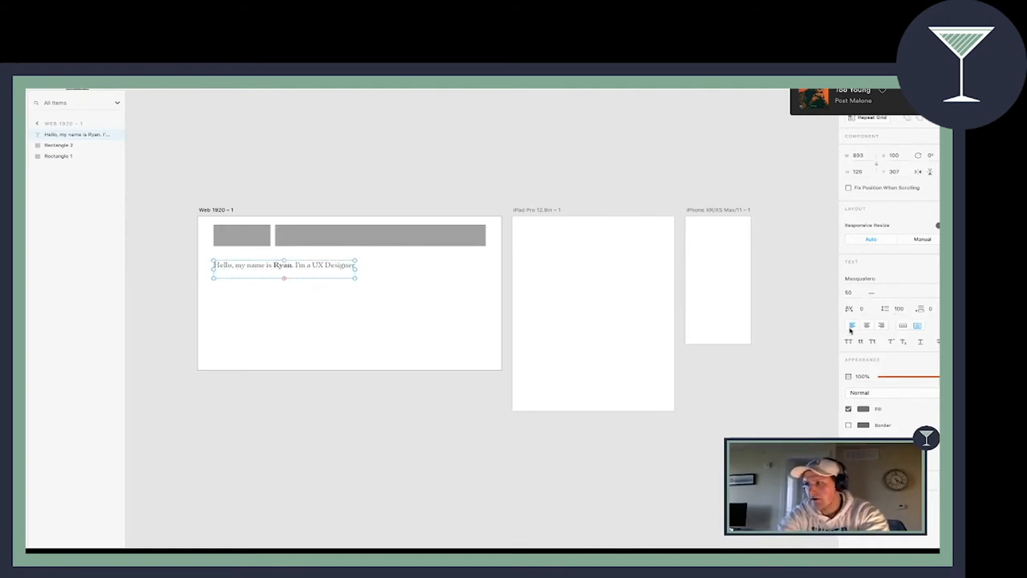
text(and can help you build products.)
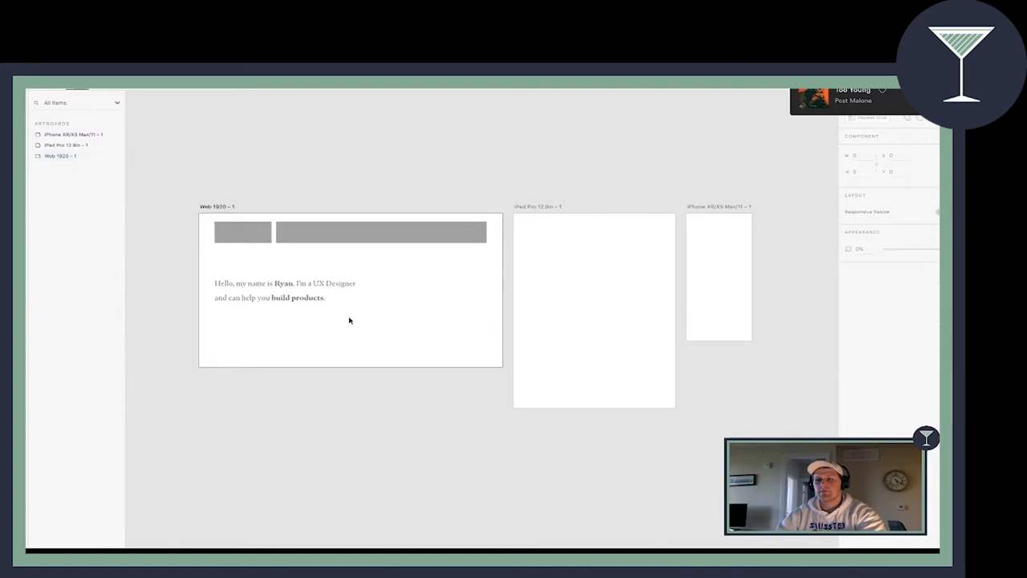
Fill the hero block coral, darken the intro text colour, and reselect the hero block
click(285, 289)
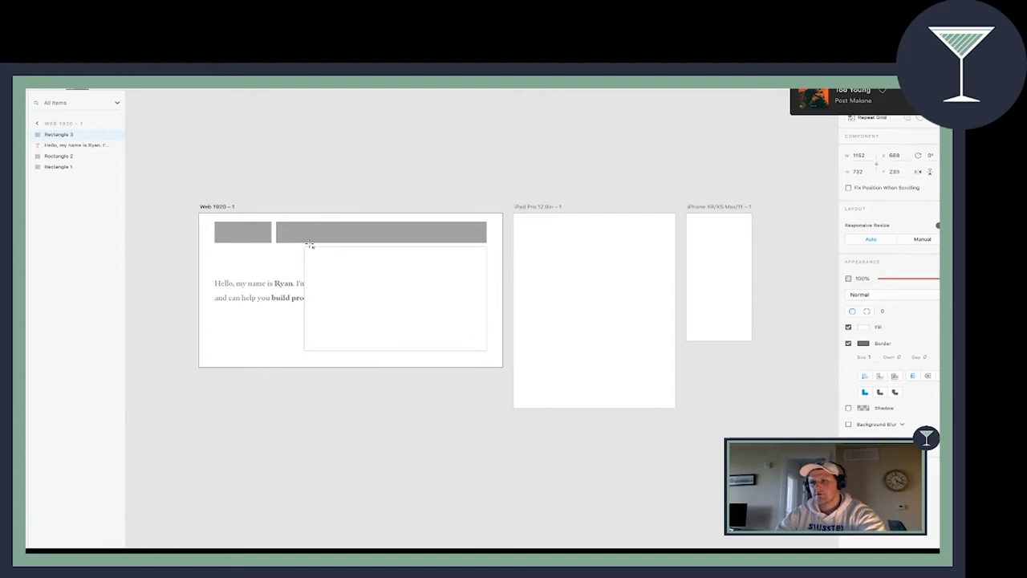
click(395, 299)
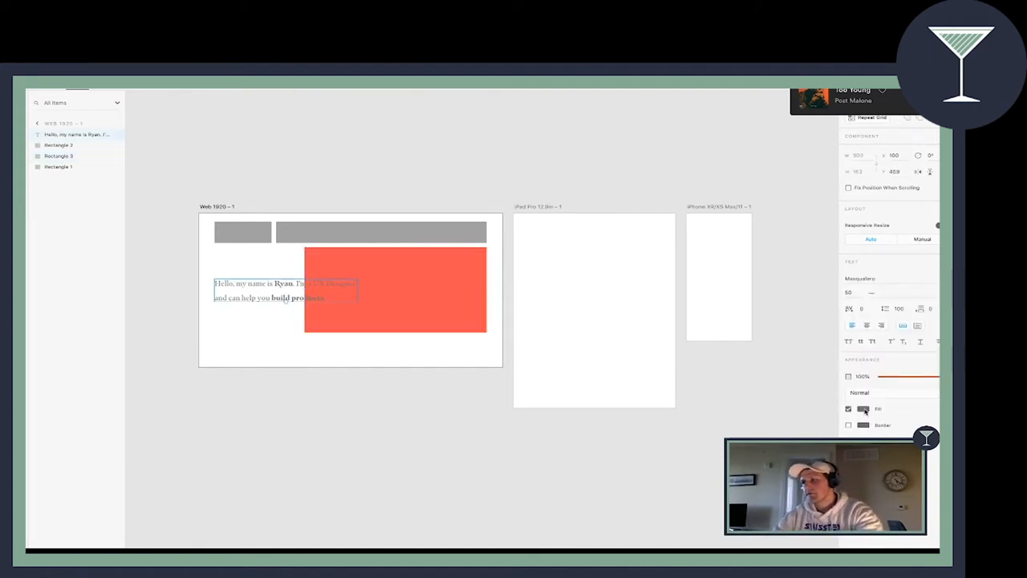
click(864, 410)
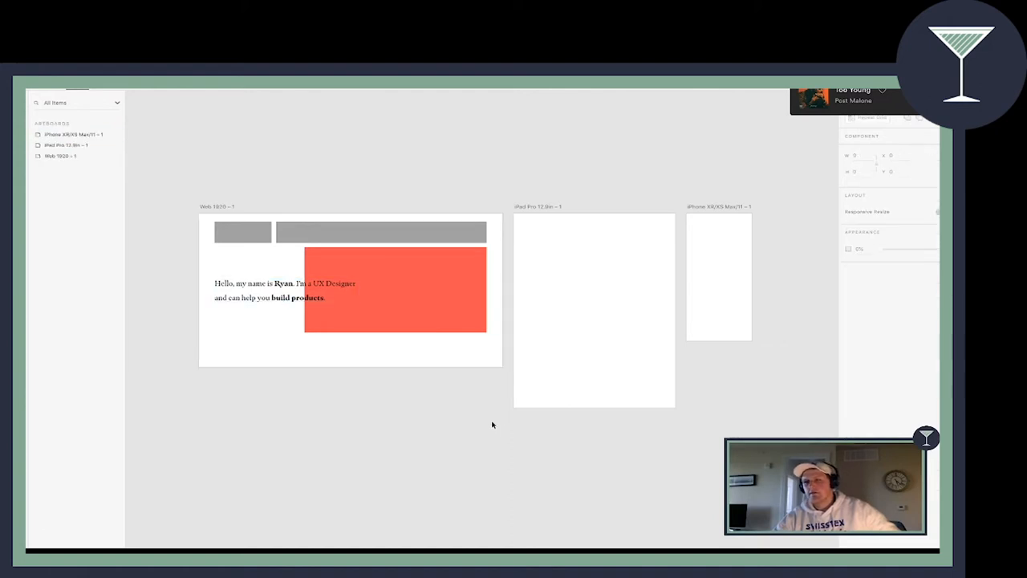
click(393, 289)
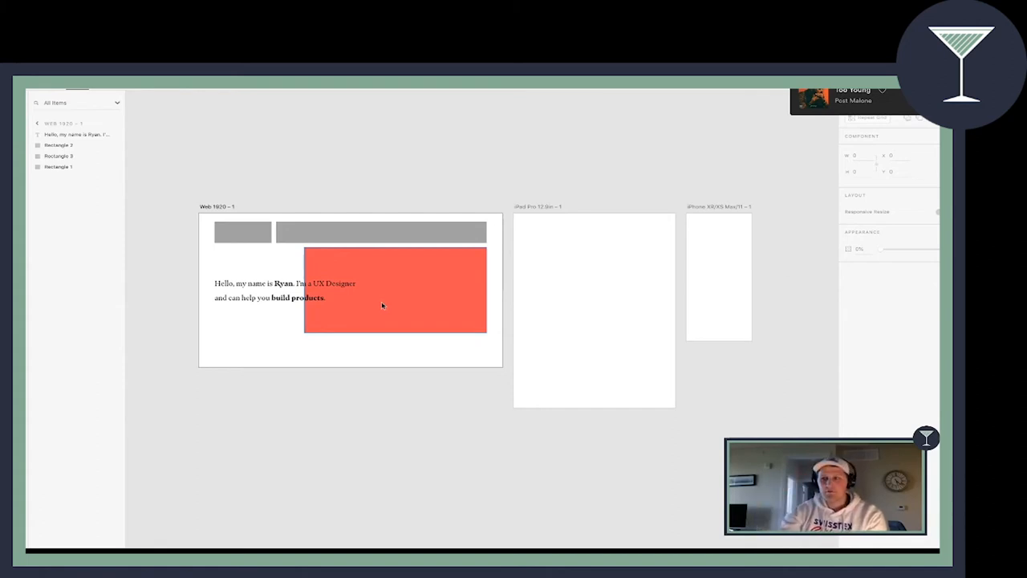
click(395, 290)
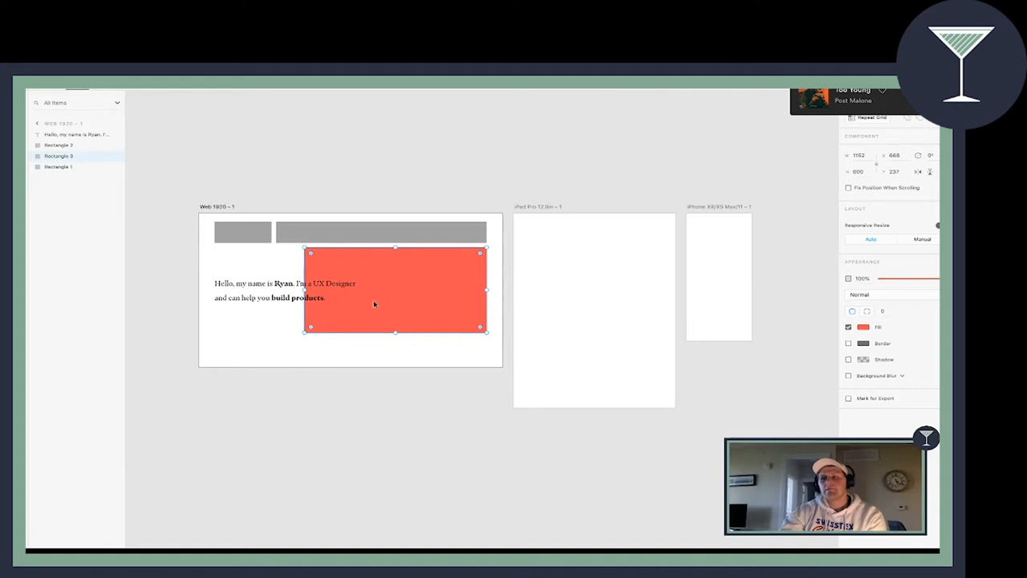
mouse_move(390, 413)
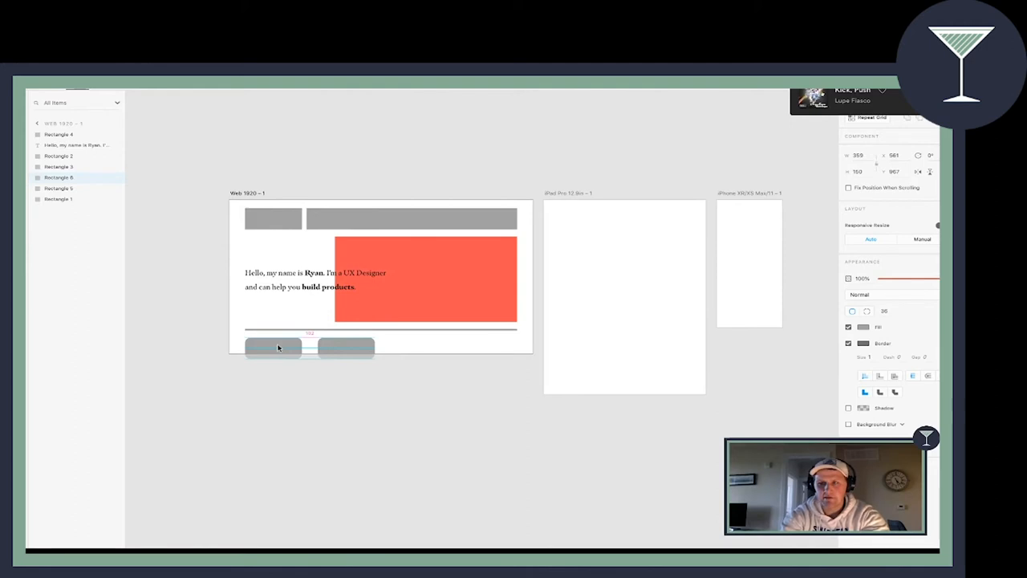
click(345, 347)
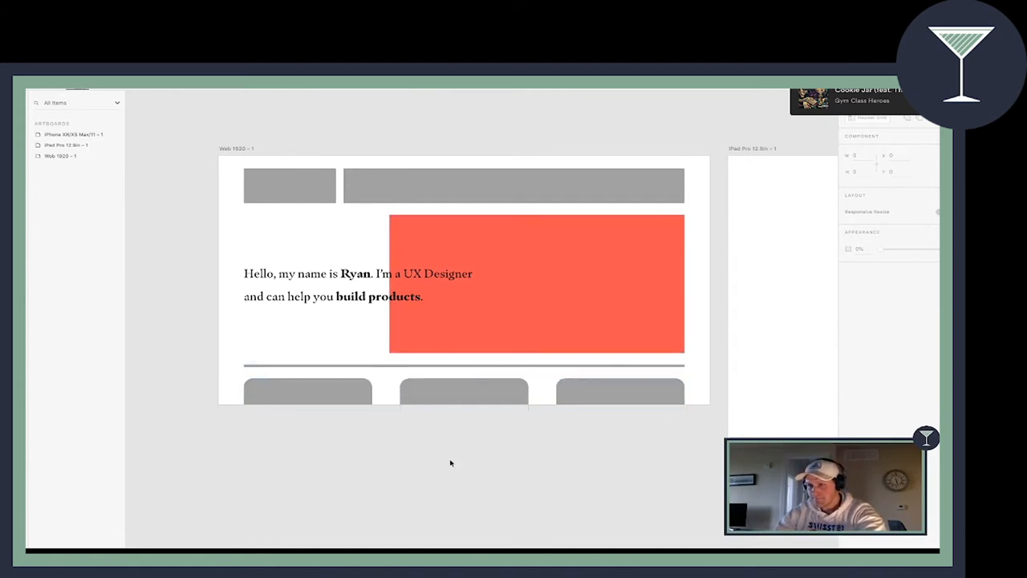
mouse_move(190, 237)
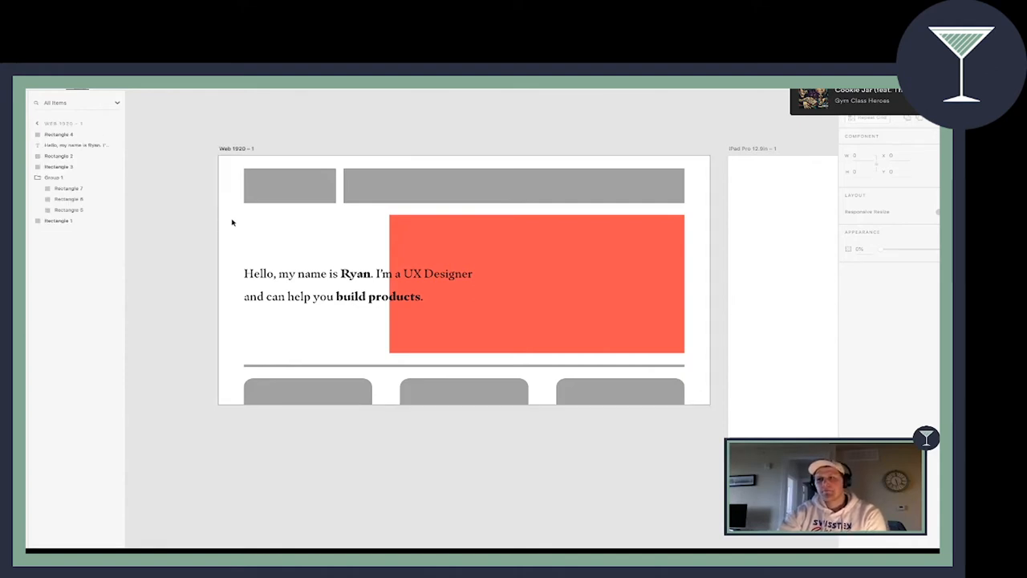
mouse_move(259, 217)
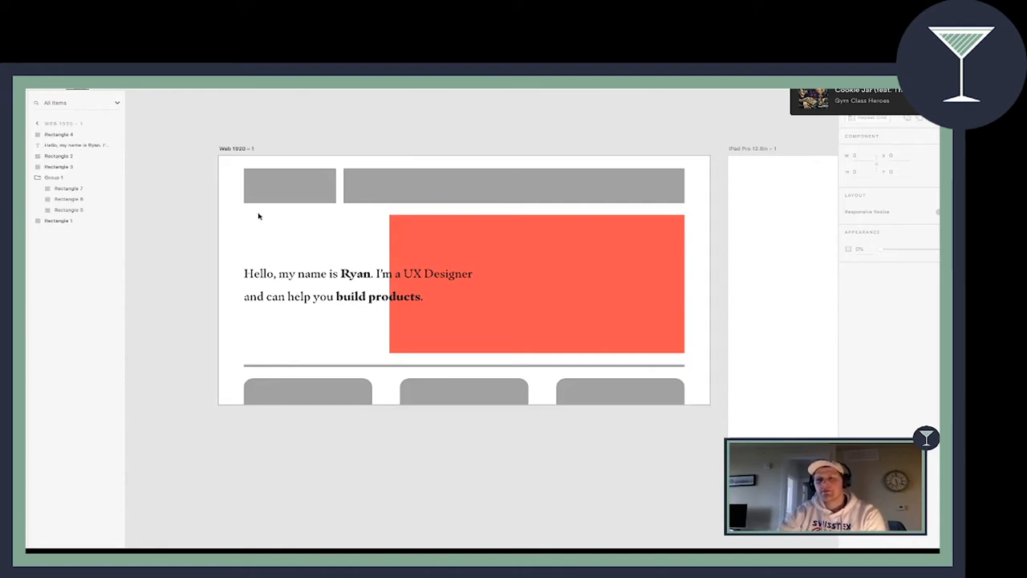
click(514, 185)
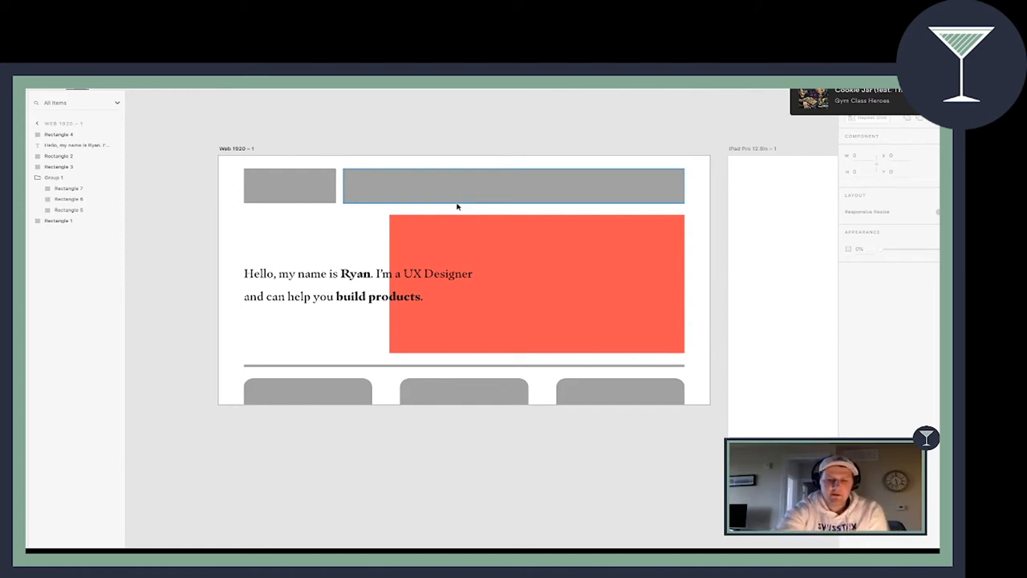
click(514, 186)
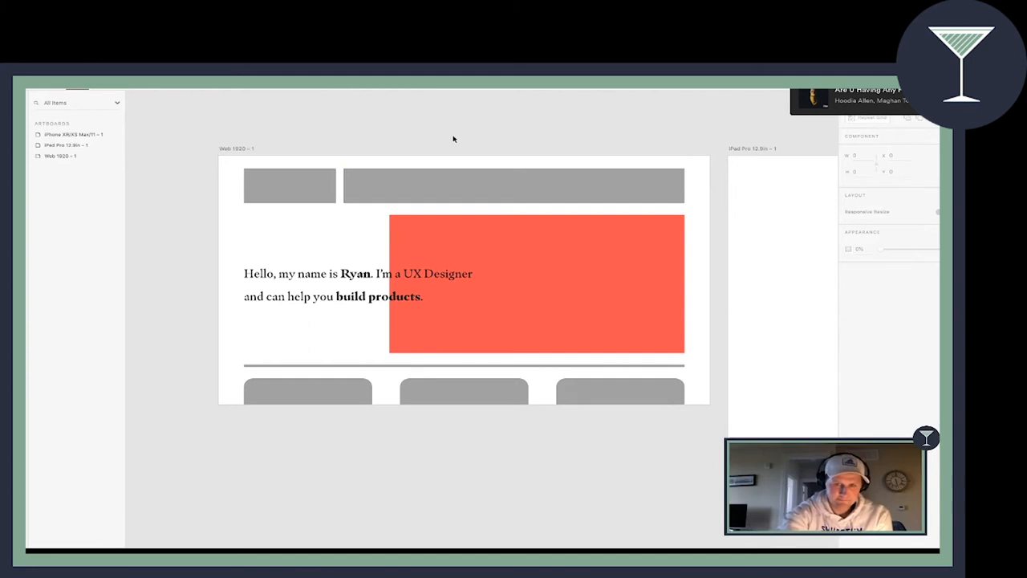
Type the 'Navigation' label in the nav bar and place link text on its right
click(289, 170)
text(LOGO)
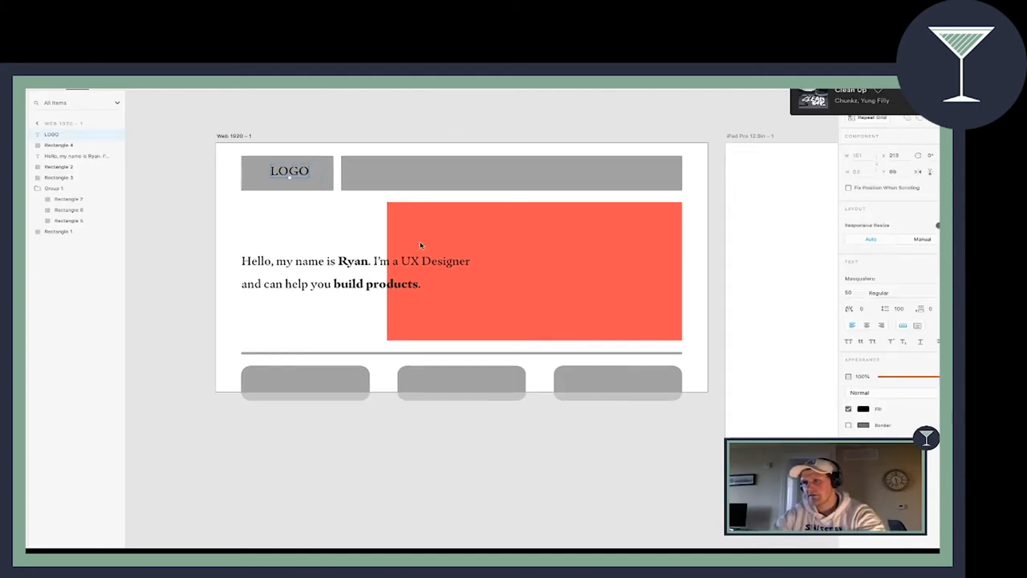
click(289, 171)
text(N)
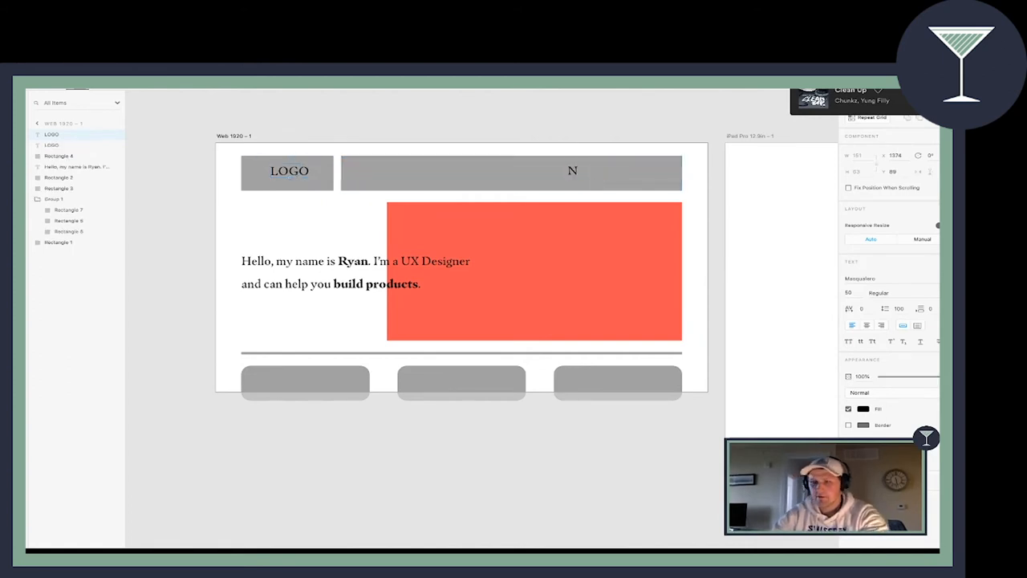
text(avigation)
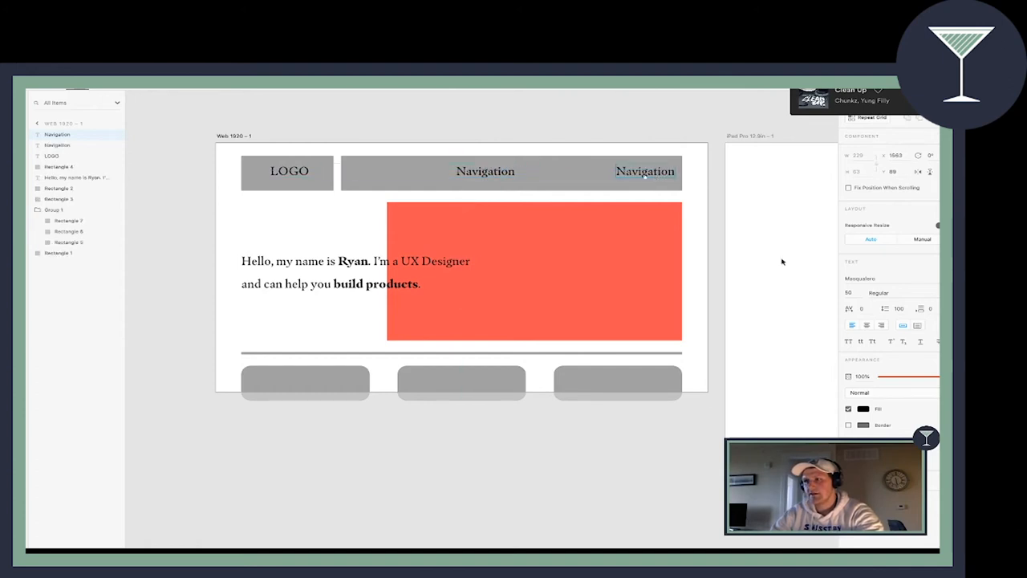
click(849, 292)
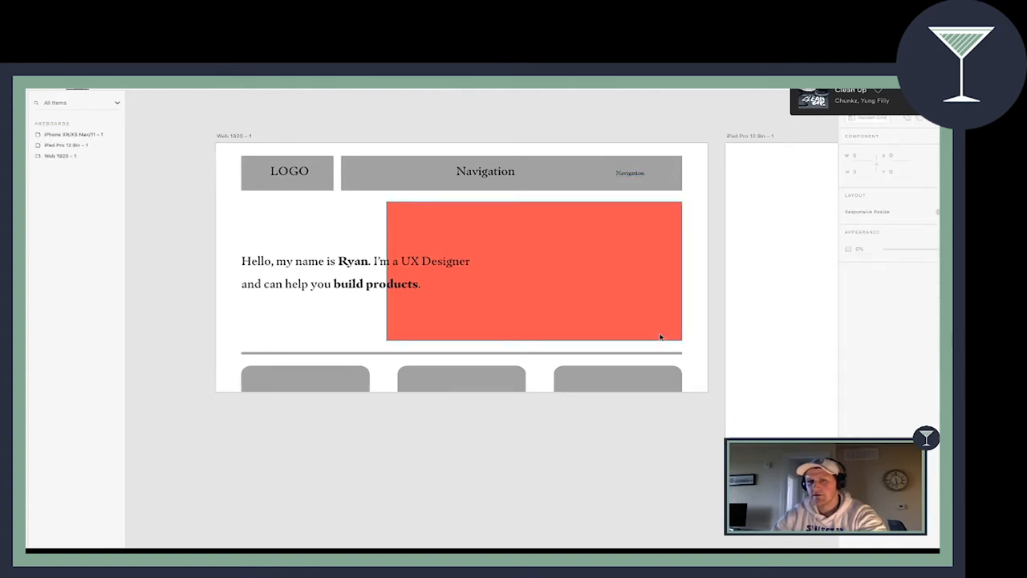
click(630, 172)
text(Social, WhatsApp    Projects, Client, About)
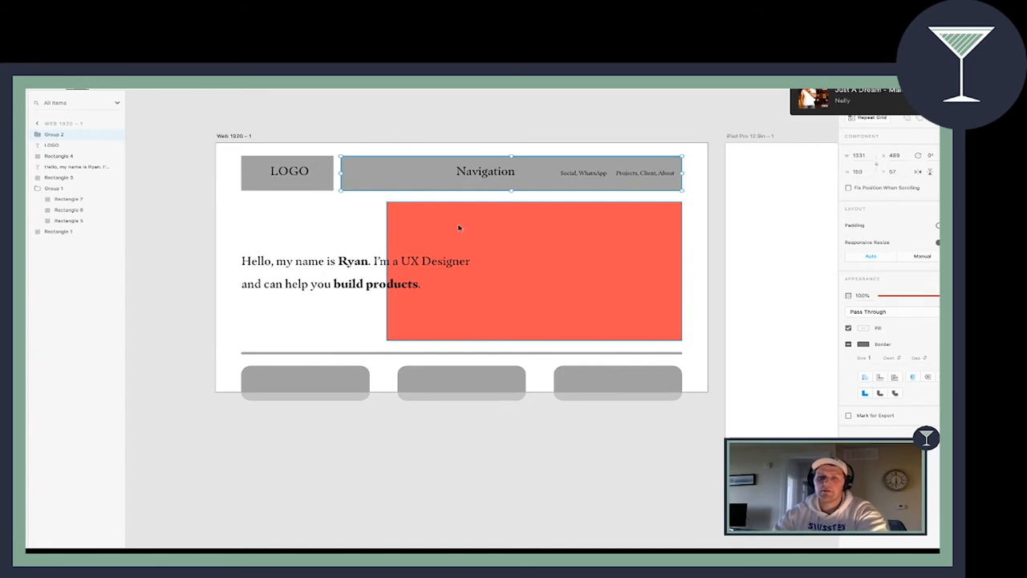
mouse_move(473, 237)
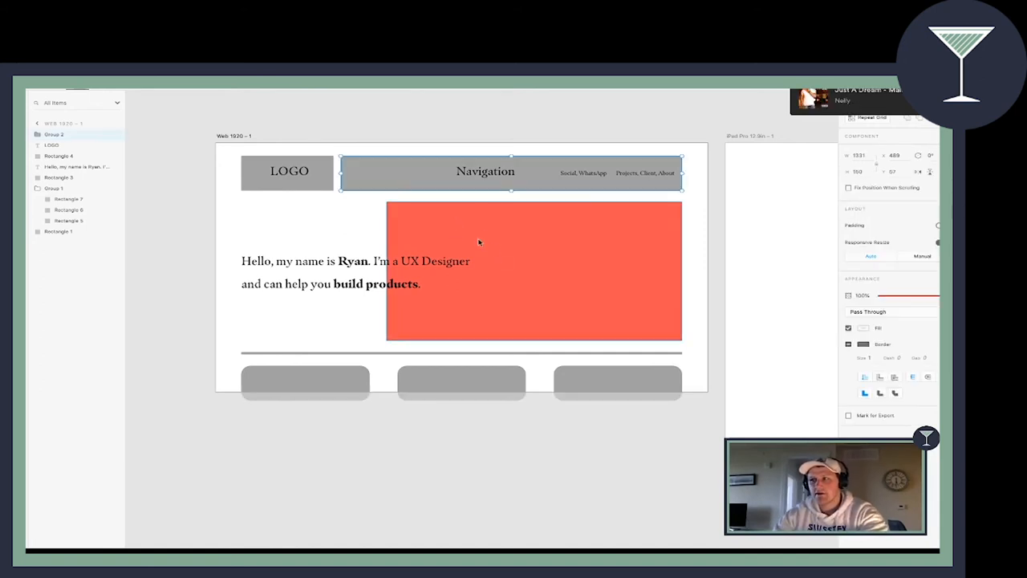
mouse_move(449, 211)
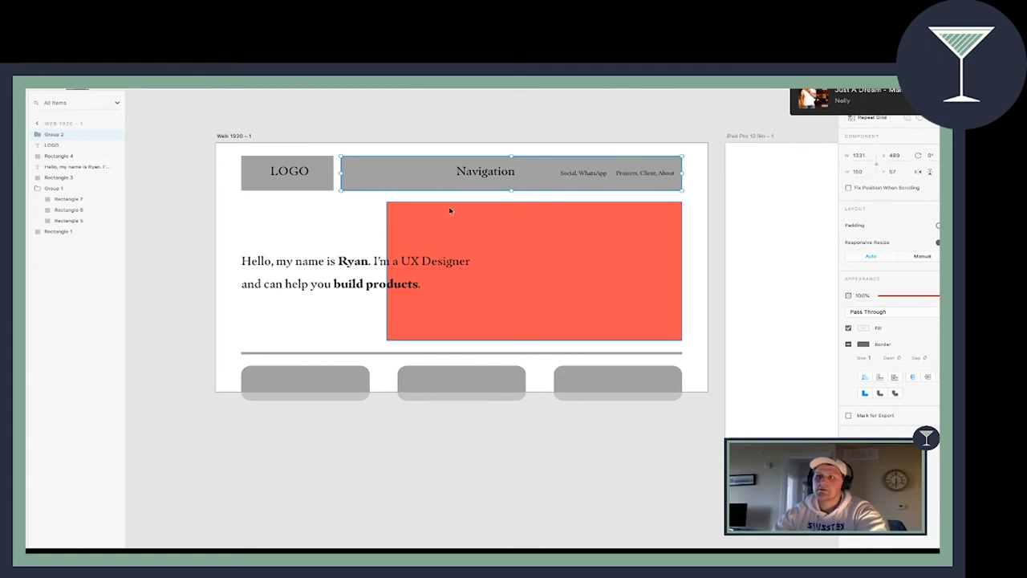
mouse_move(459, 228)
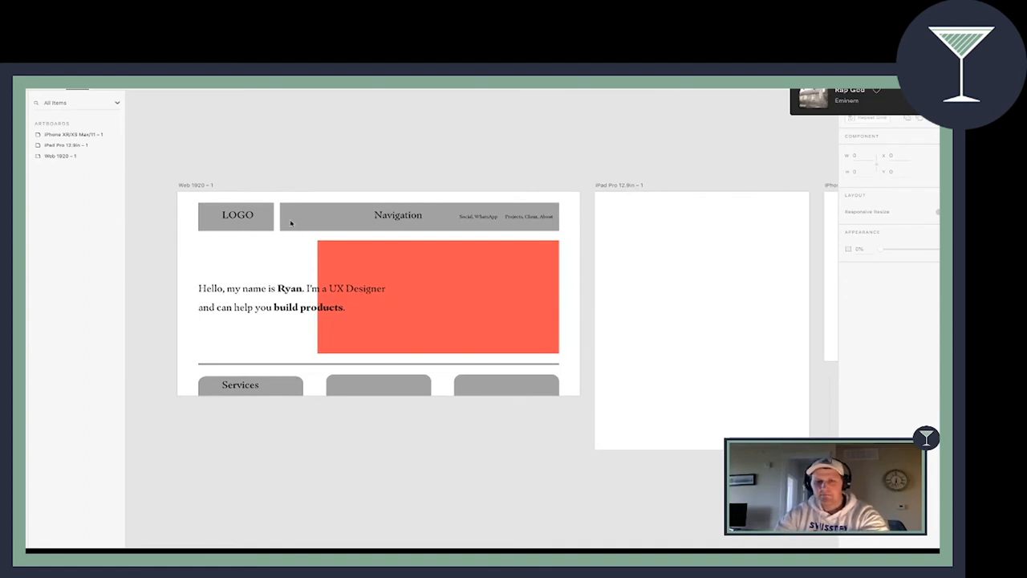
Select the web artboard and drag the duplicate Web 1920 – 2 wider to resize it
click(235, 215)
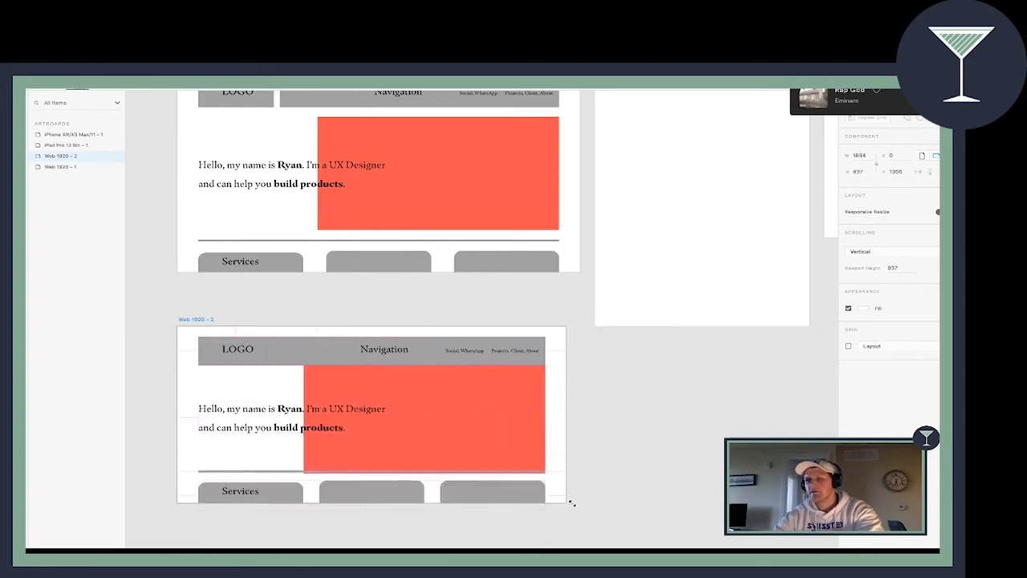
drag(573, 503, 649, 522)
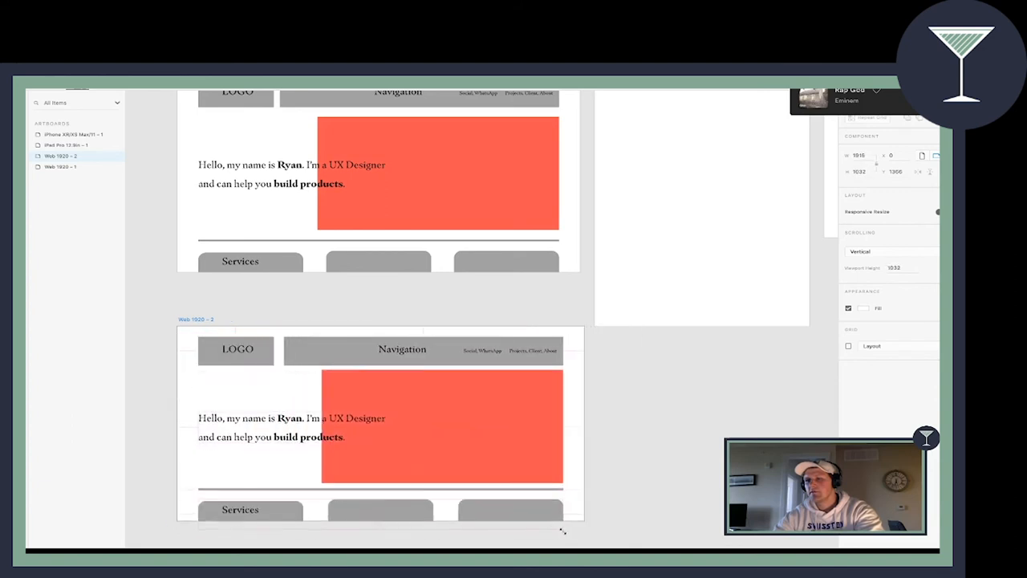
drag(584, 425, 550, 425)
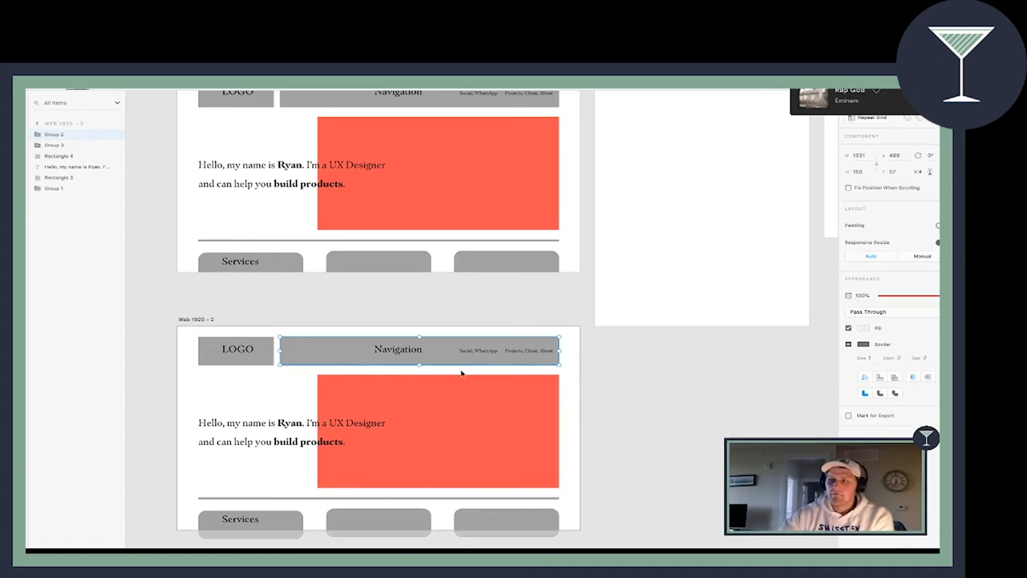
Select on the iPad Pro 12.9in artboard to fit the copied wireframe
click(616, 381)
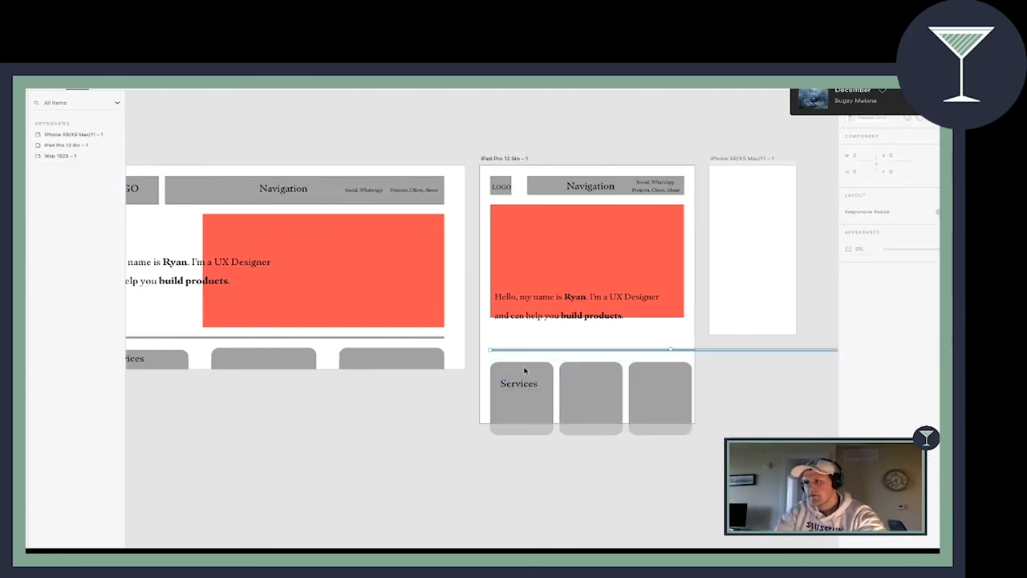
Move the navigation group to the iPhone artboard's top, edit inside it, and draw a circle
click(581, 397)
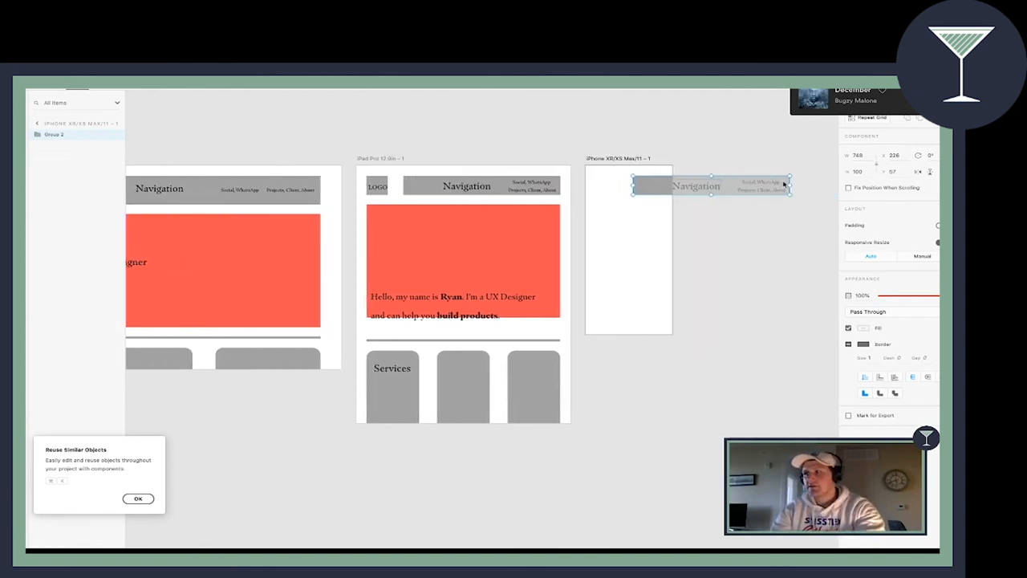
drag(710, 186, 679, 178)
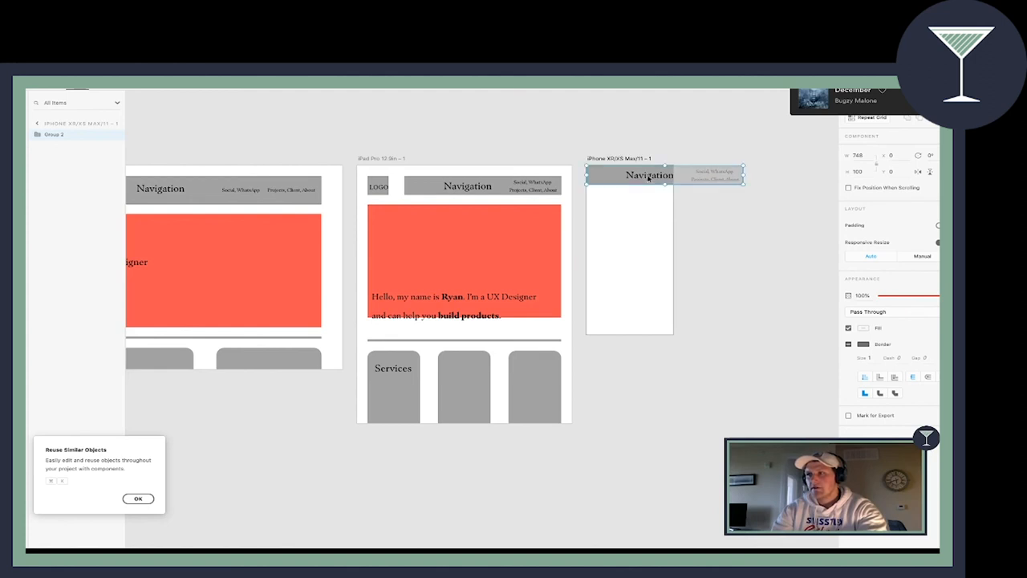
click(650, 175)
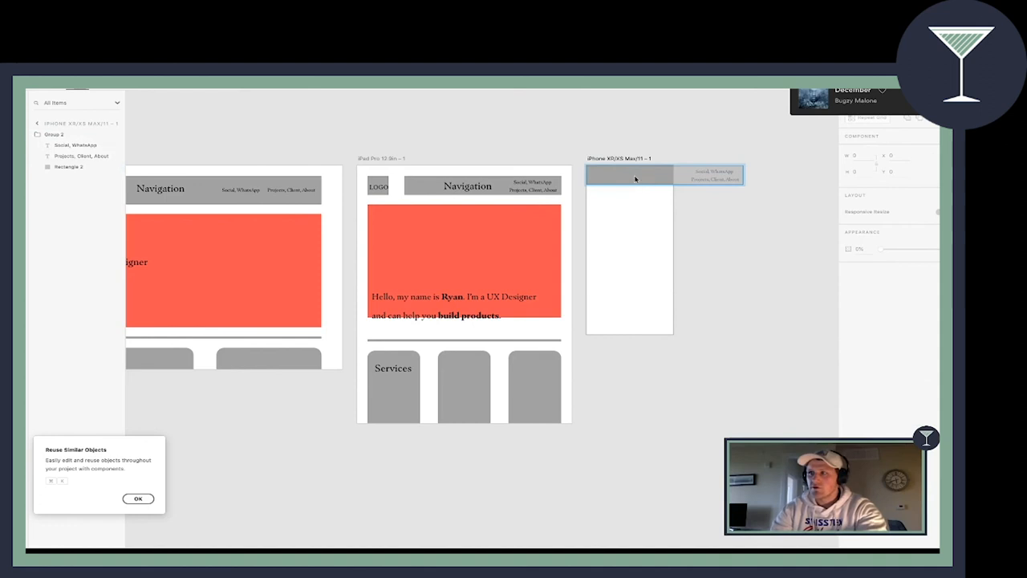
click(629, 175)
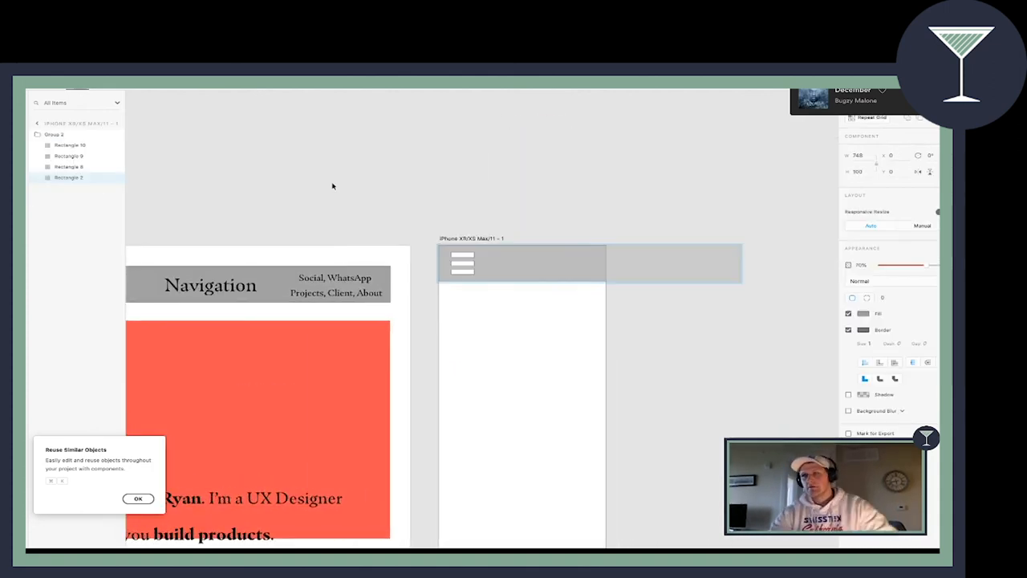
drag(518, 253, 546, 277)
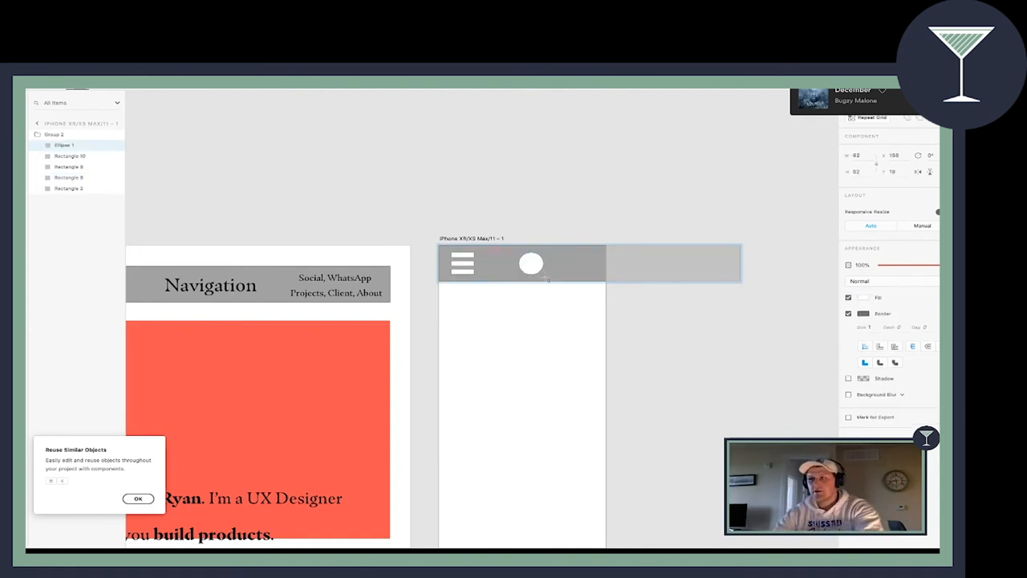